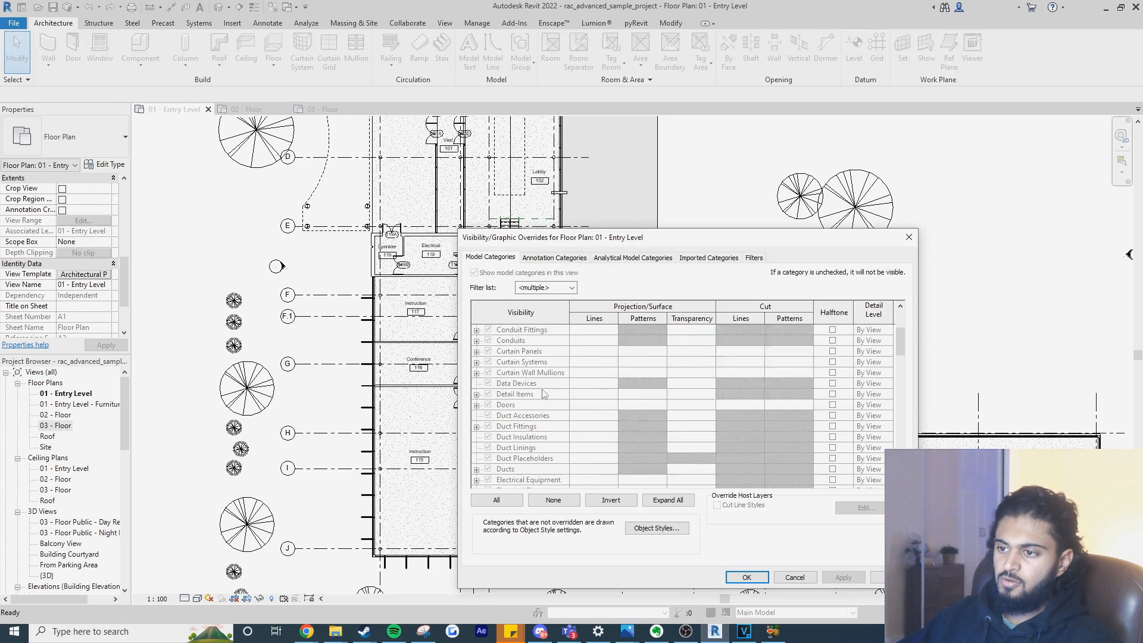
Check Analytical Model Categories, review the assigned template, and set View Template to None
{"action": "left_click", "coordinate": [633, 257]}
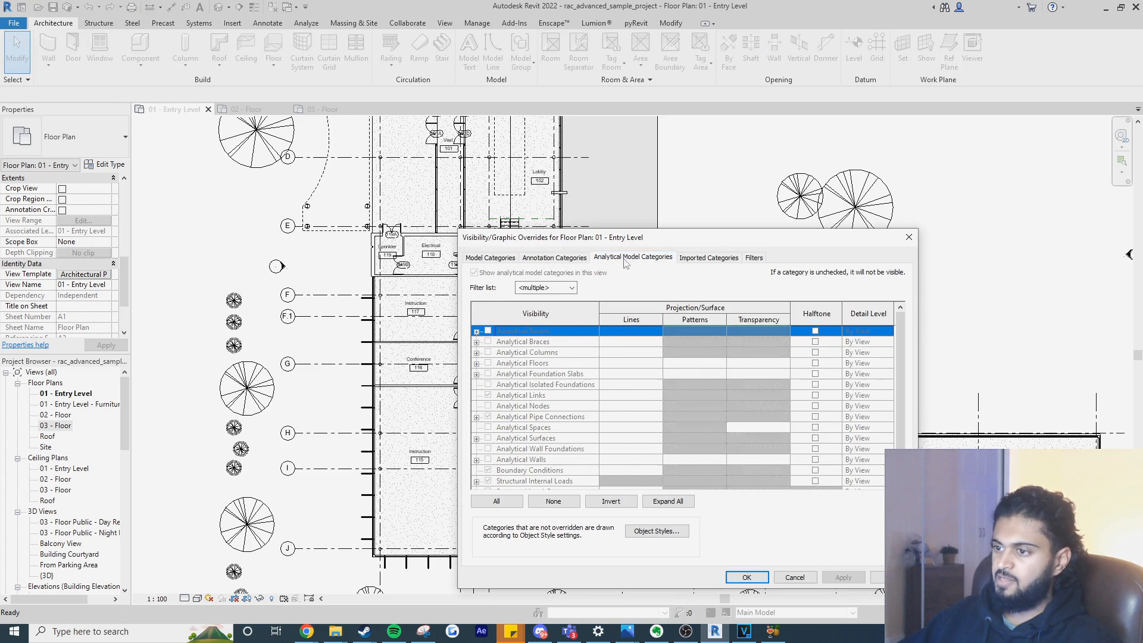
{"action": "left_click", "coordinate": [747, 576]}
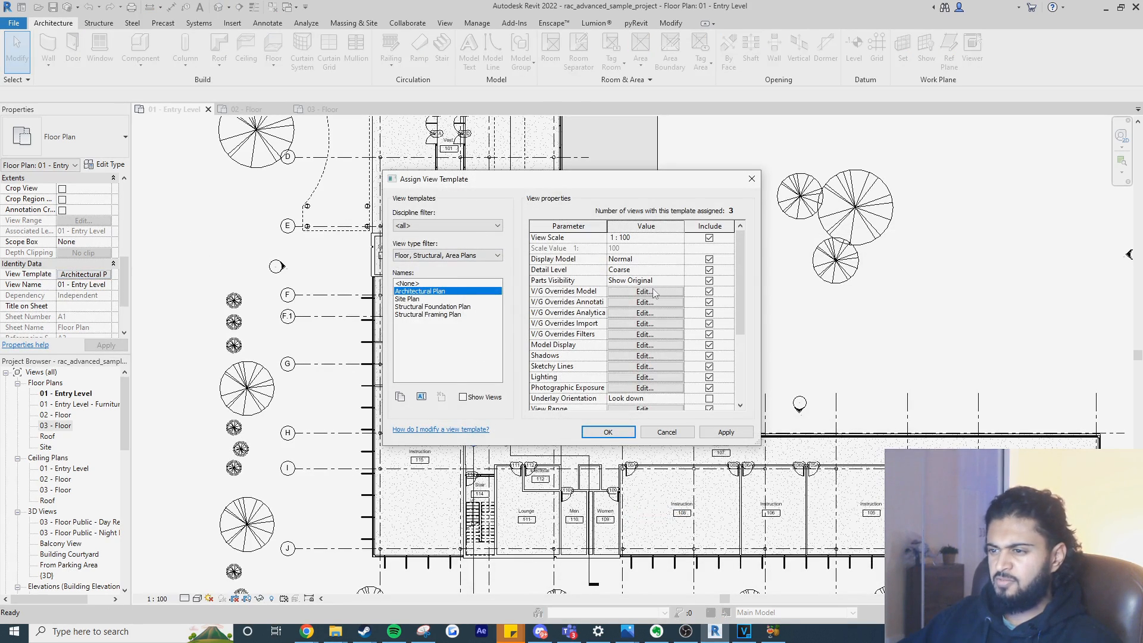
{"action": "mouse_move", "coordinate": [717, 325]}
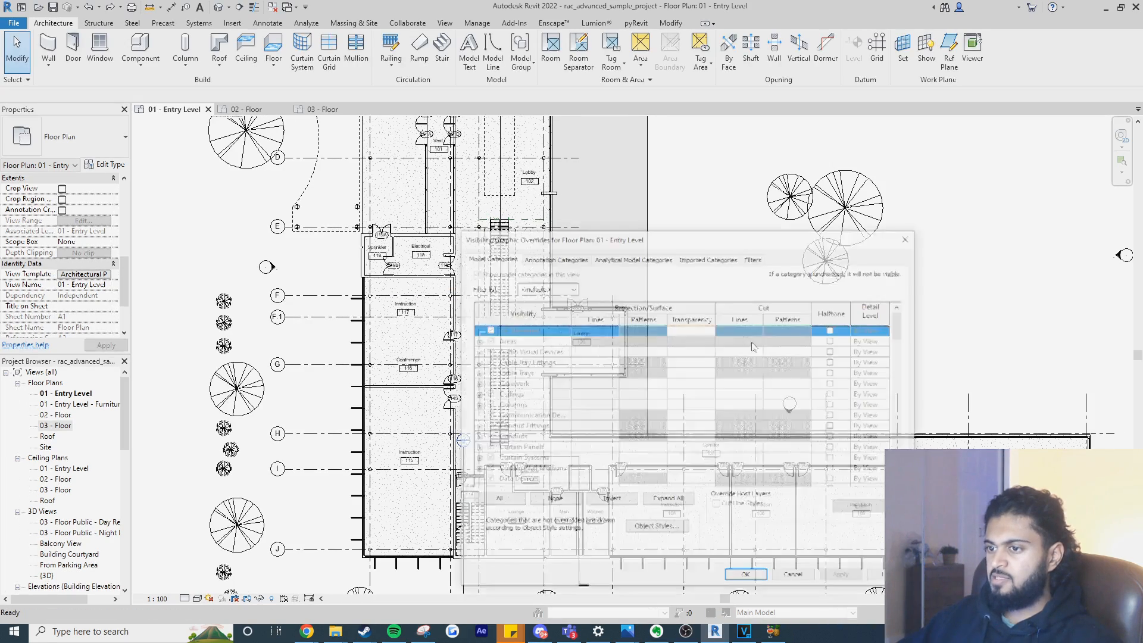
{"action": "left_click", "coordinate": [746, 573]}
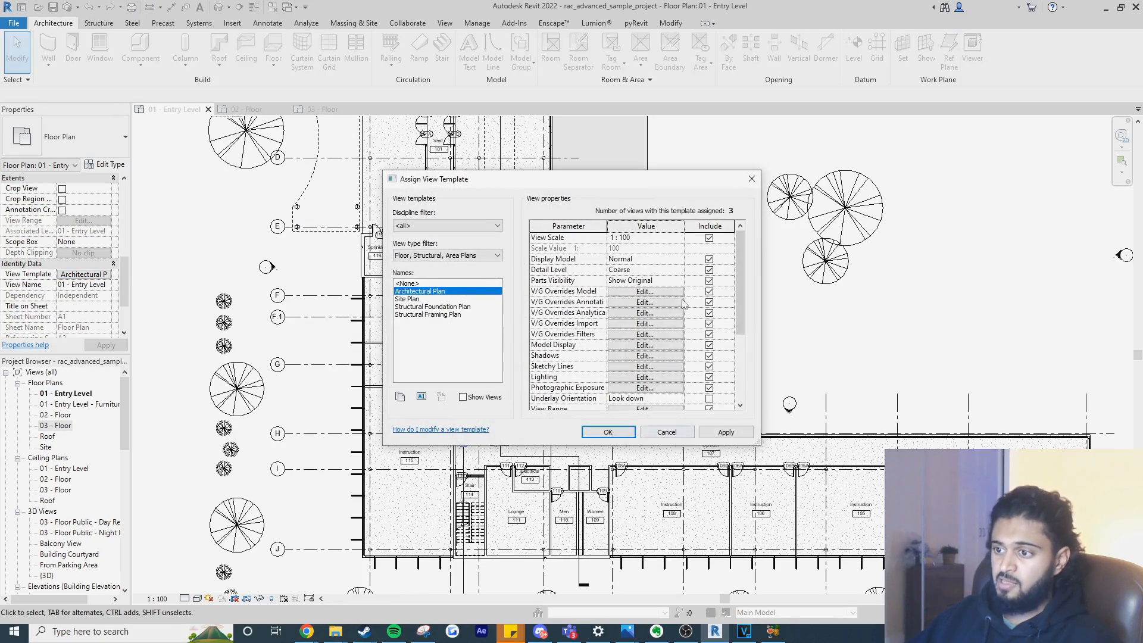
{"action": "mouse_move", "coordinate": [751, 179]}
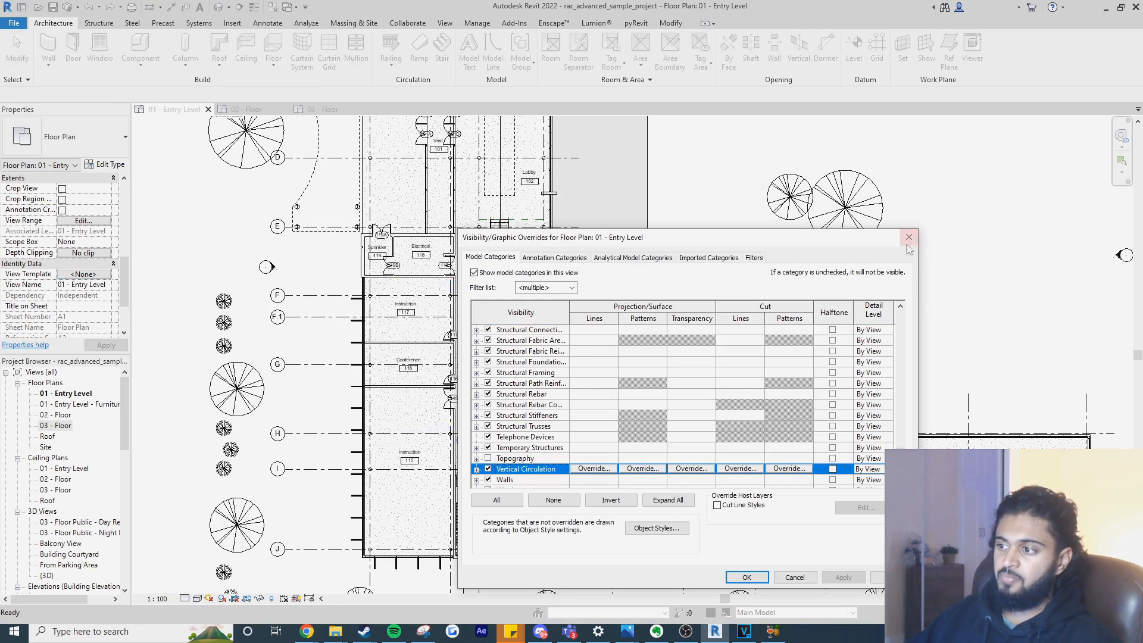
Close Visibility/Graphics and enable Temporary View Properties for the Entry Level plan
{"action": "left_click", "coordinate": [747, 576]}
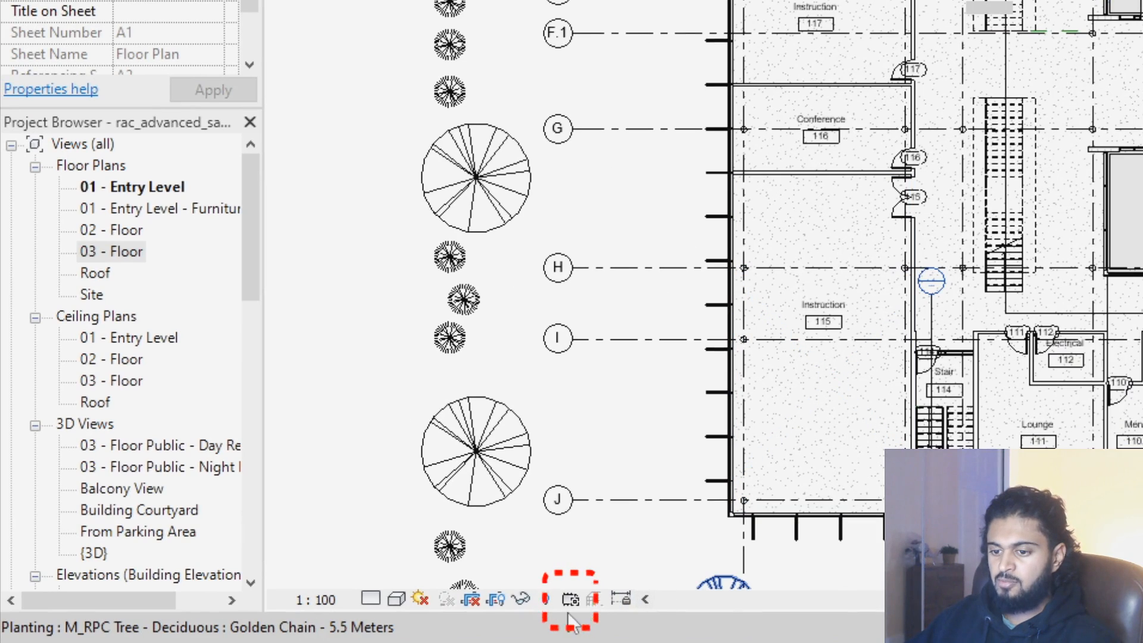
{"action": "mouse_move", "coordinate": [570, 600]}
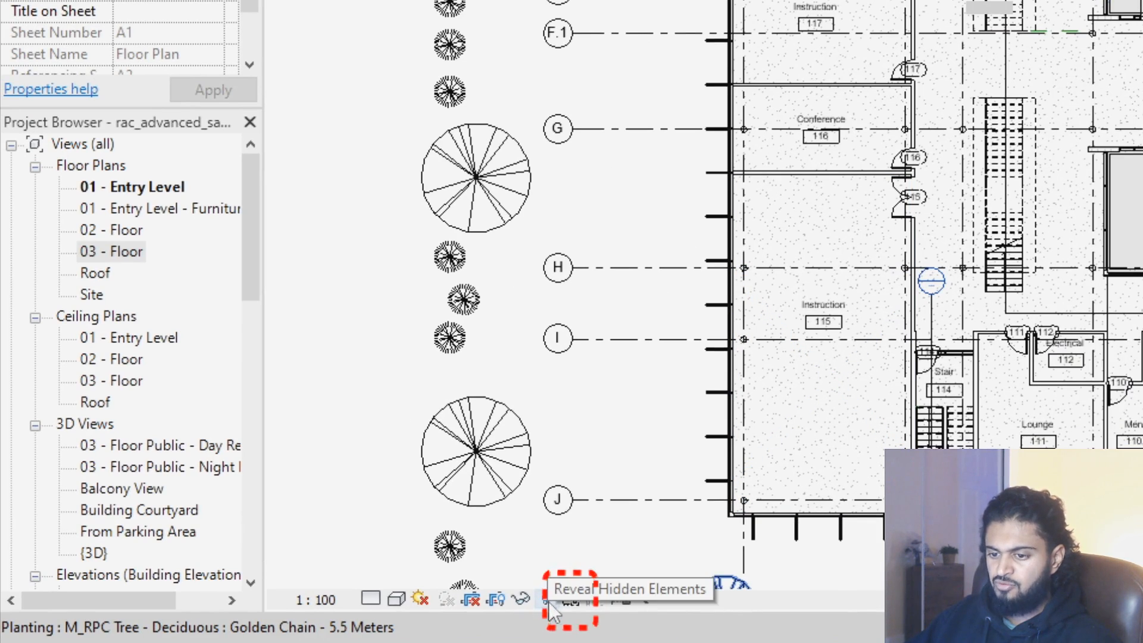
{"action": "left_click", "coordinate": [551, 603]}
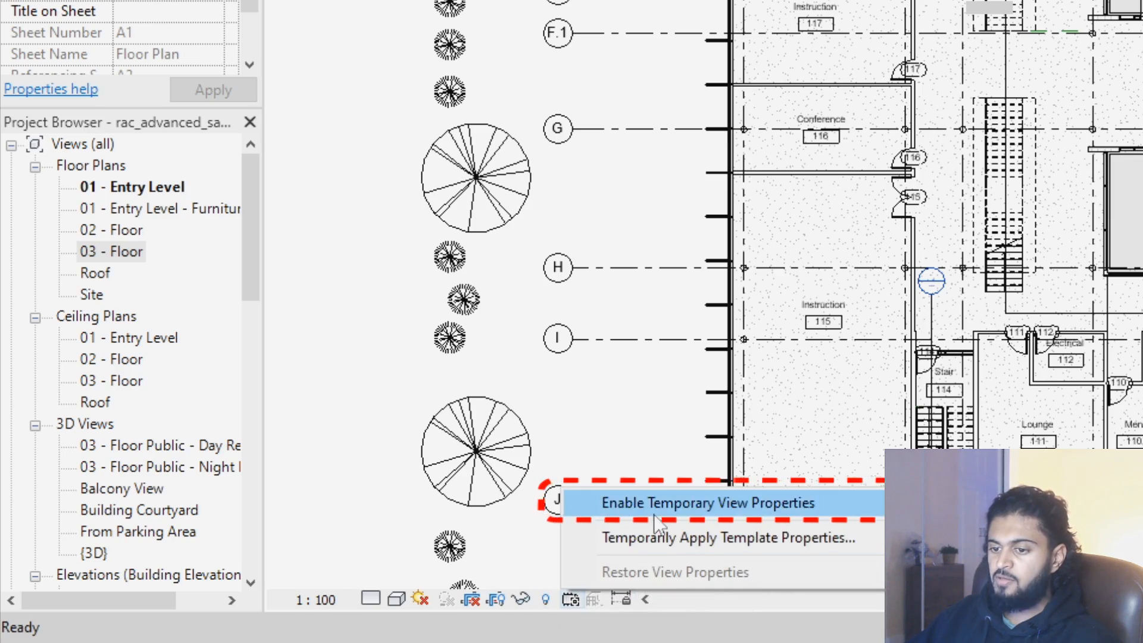
{"action": "left_click", "coordinate": [708, 503]}
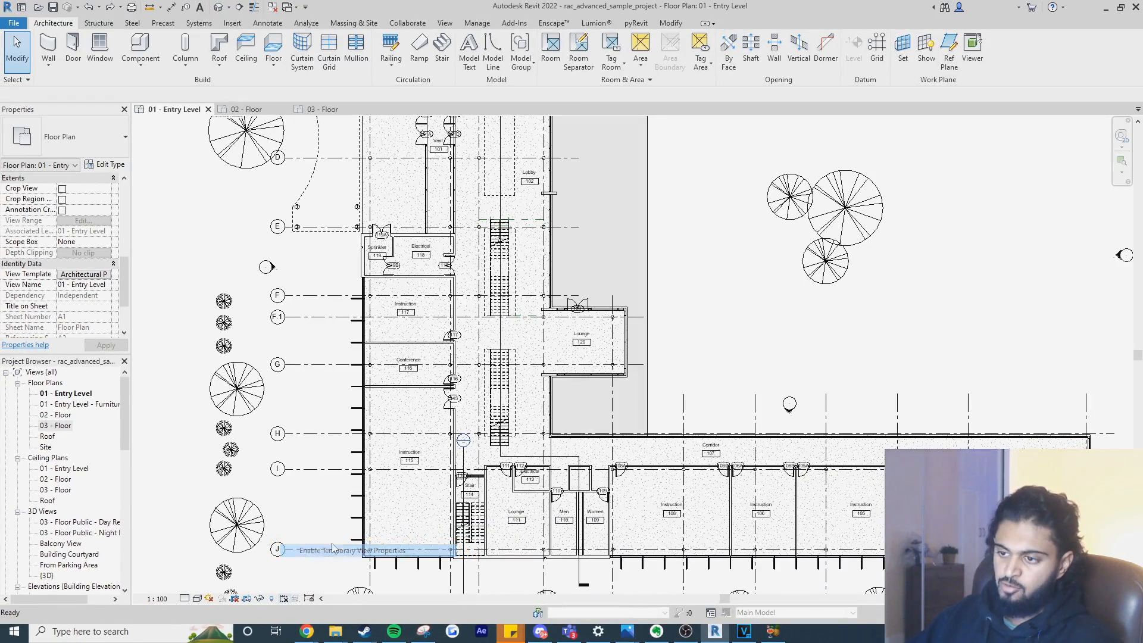
Uncheck the Floors and Walls model categories in Visibility/Graphics and confirm
{"action": "left_click", "coordinate": [353, 550]}
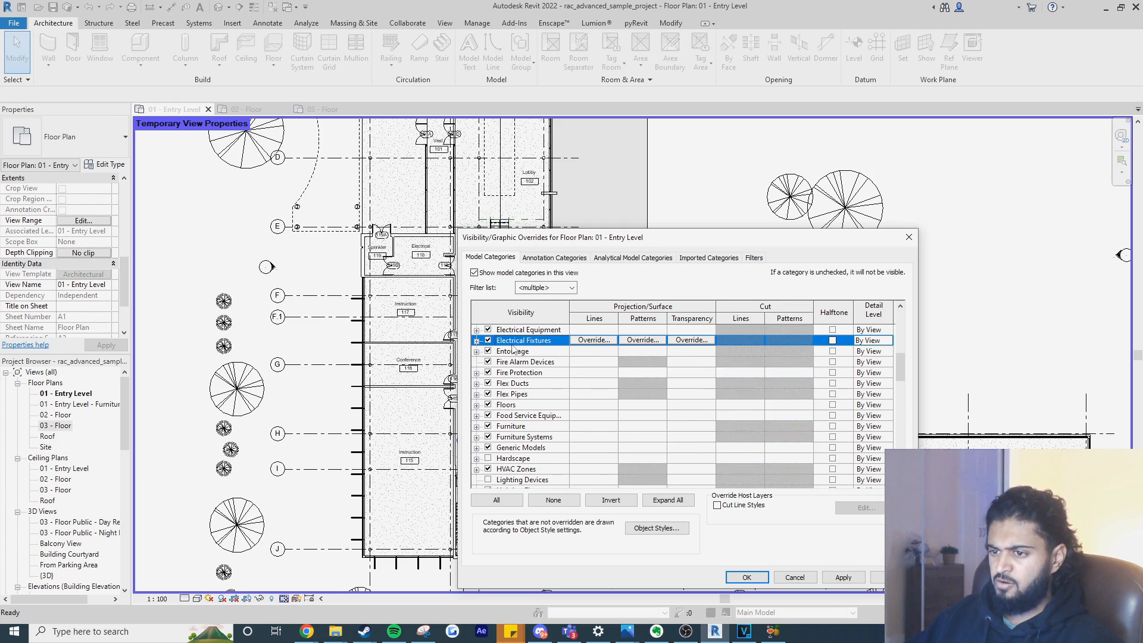
{"action": "left_click", "coordinate": [487, 404]}
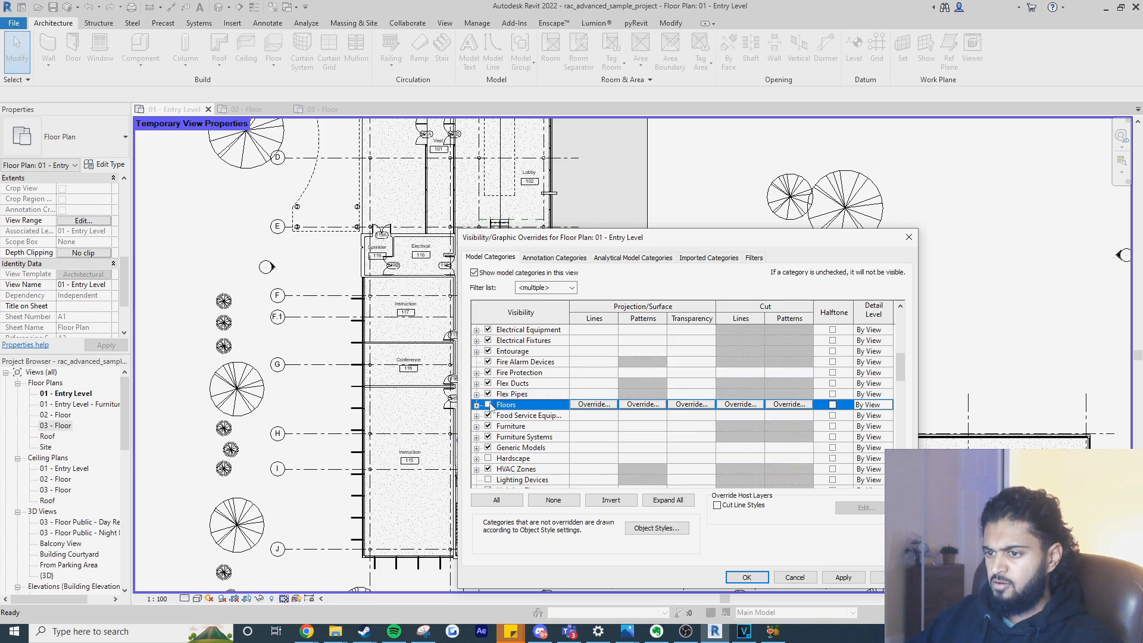
{"action": "scroll", "scroll_direction": "down", "scroll_amount": 3}
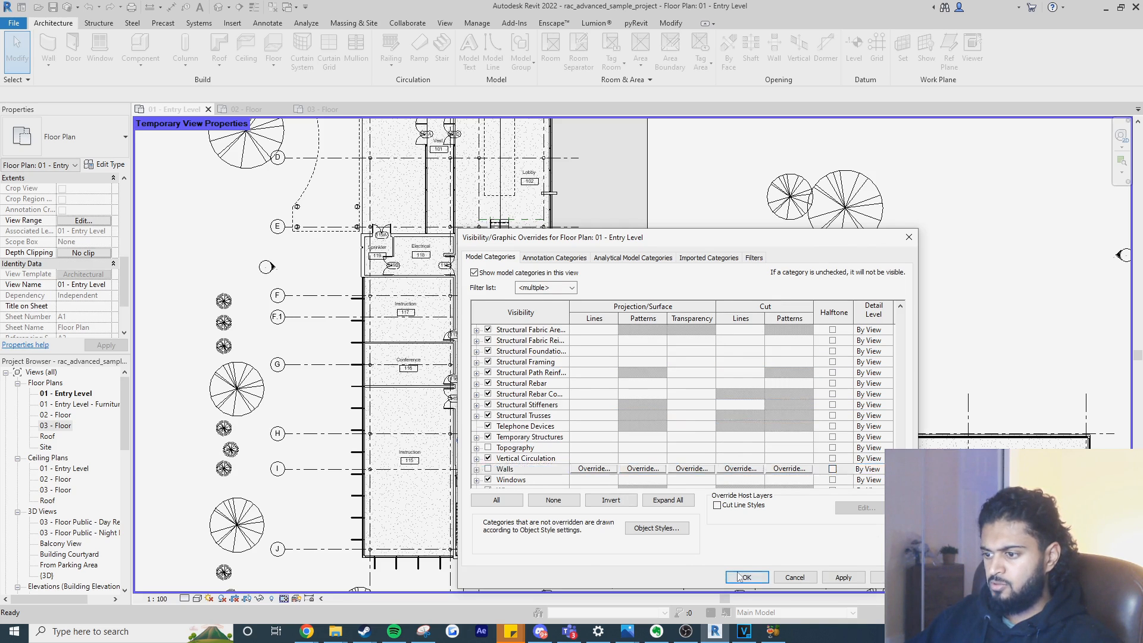
{"action": "left_click", "coordinate": [747, 577]}
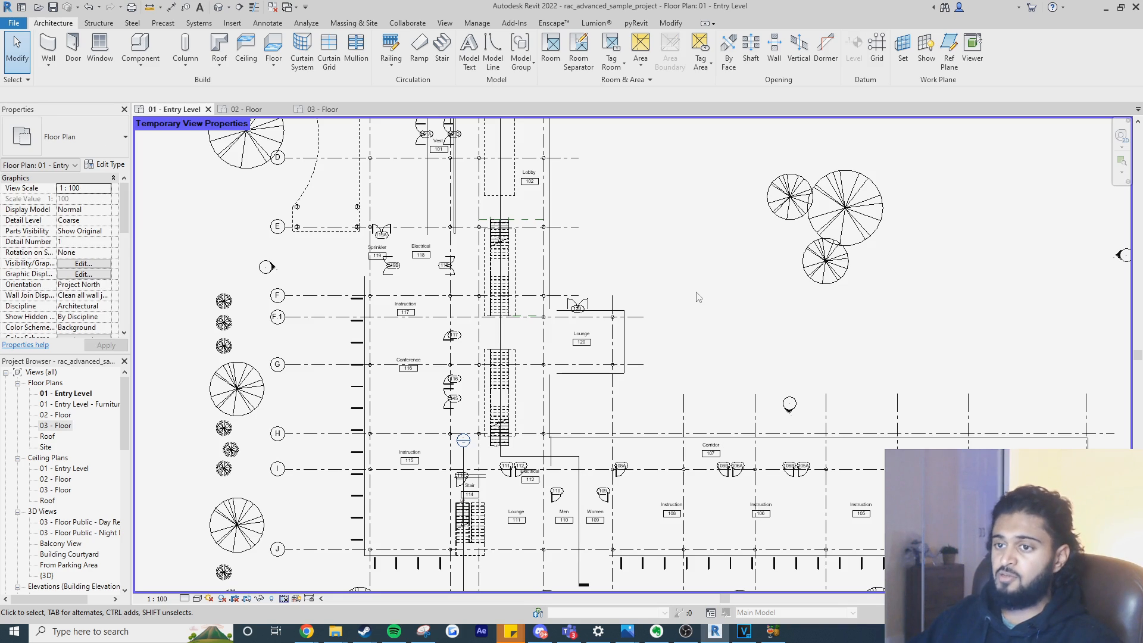
{"action": "mouse_move", "coordinate": [739, 280]}
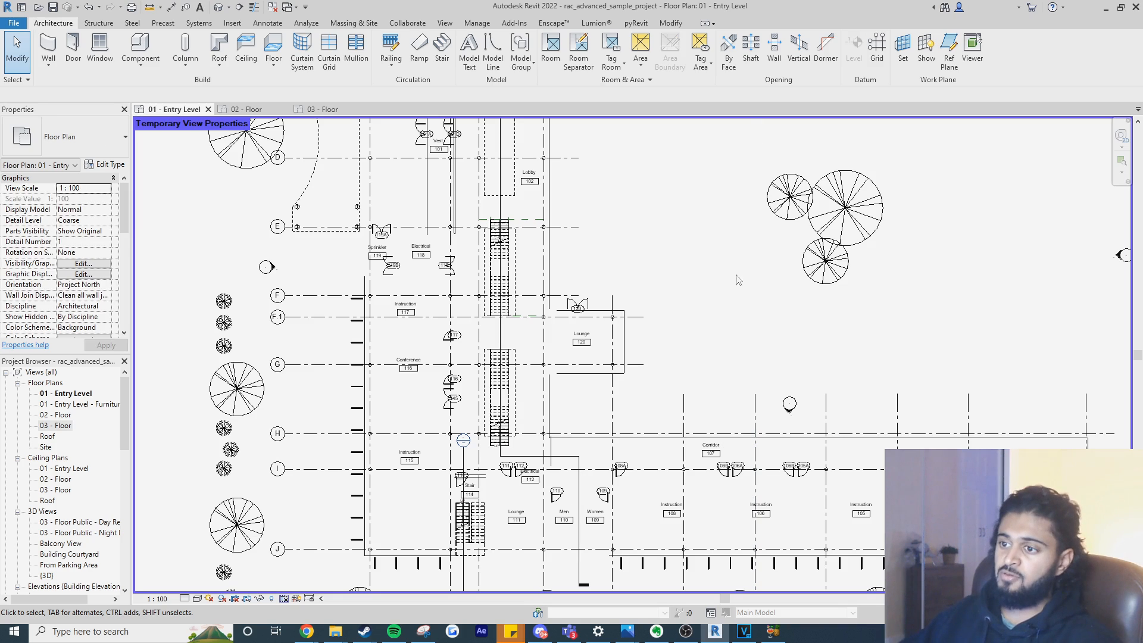
{"action": "mouse_move", "coordinate": [707, 270]}
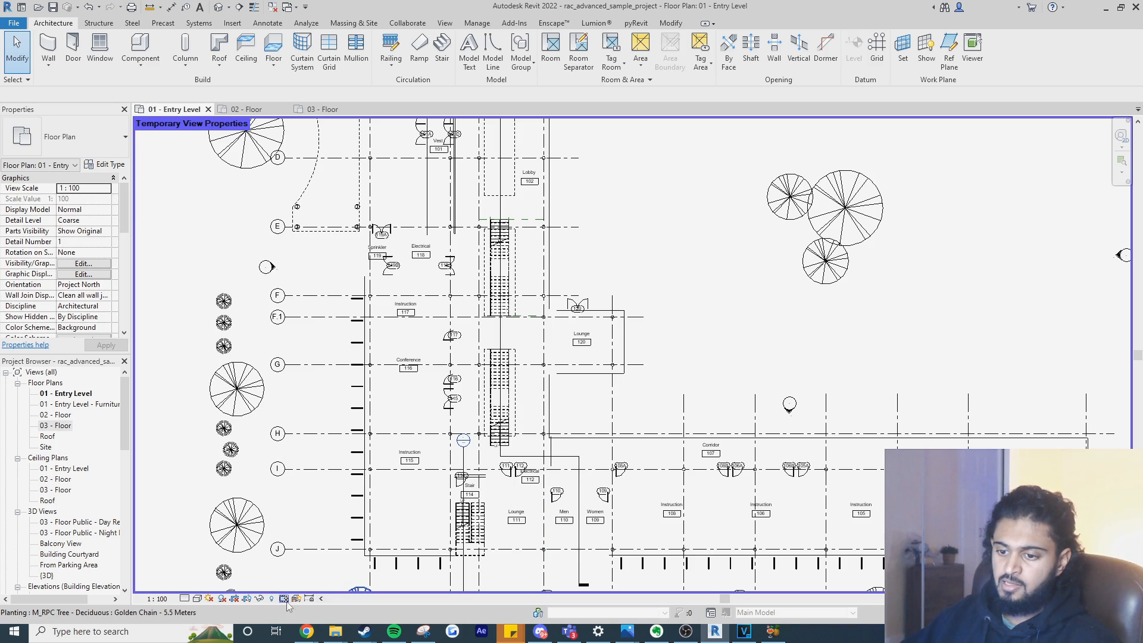
Close the 01 - Entry Level tab and reopen it from the Project Browser
{"action": "left_click", "coordinate": [285, 598]}
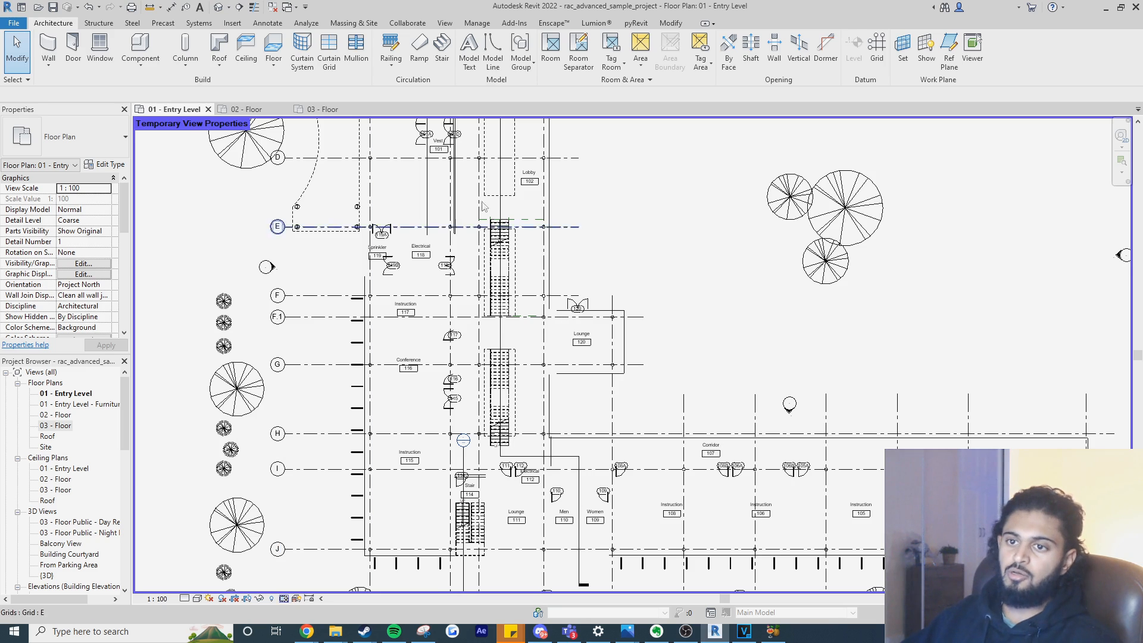
{"action": "left_click", "coordinate": [326, 109]}
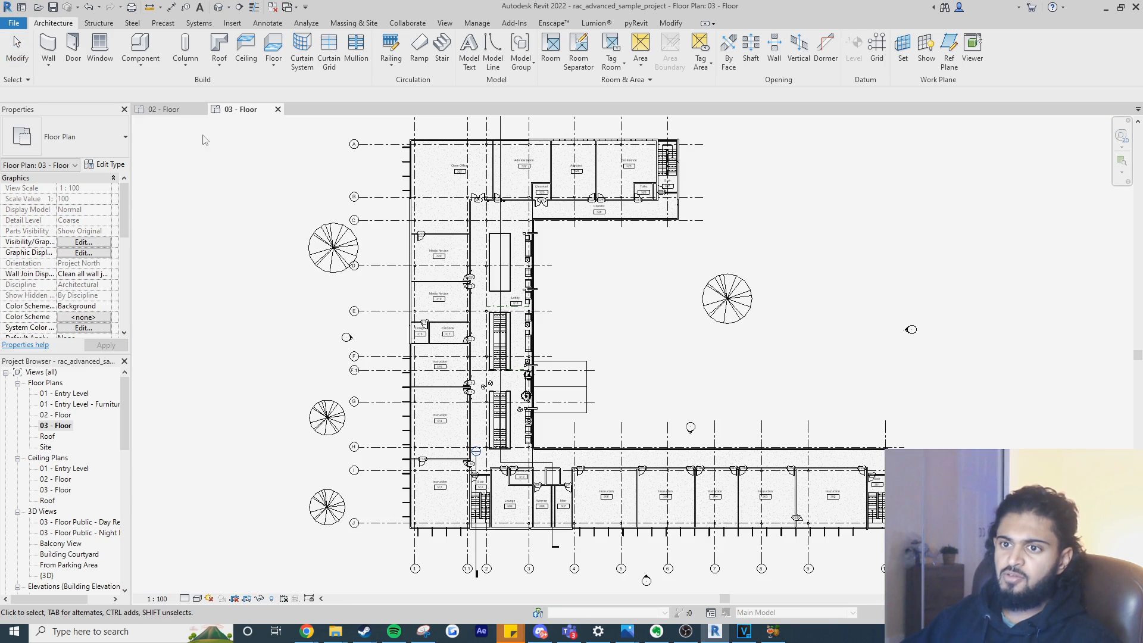
{"action": "double_click", "coordinate": [60, 393]}
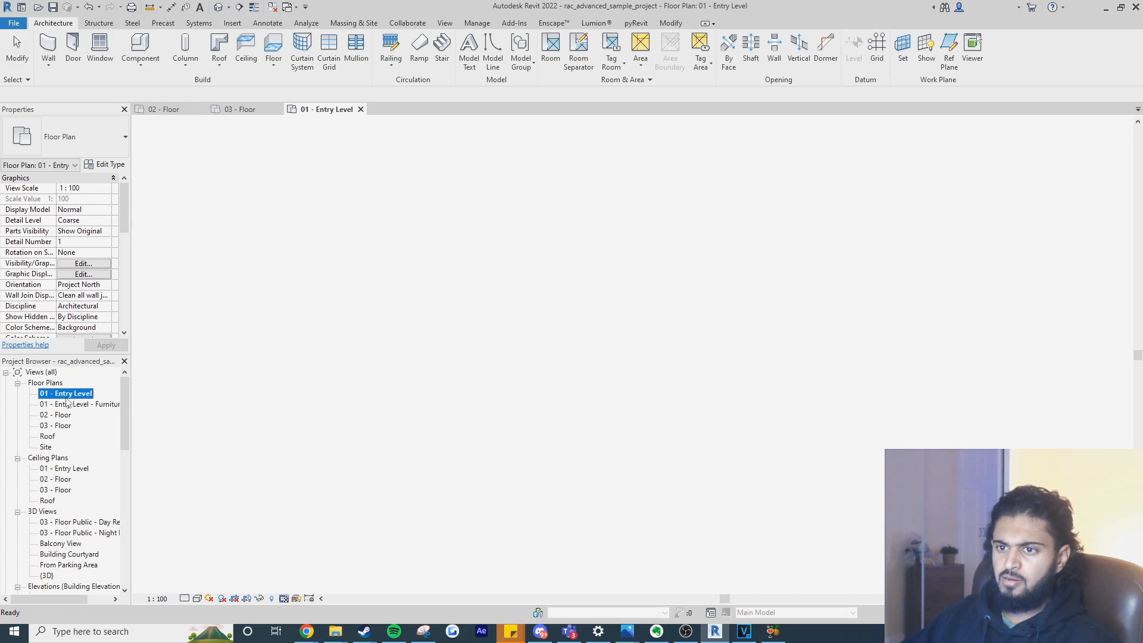
{"action": "double_click", "coordinate": [59, 393]}
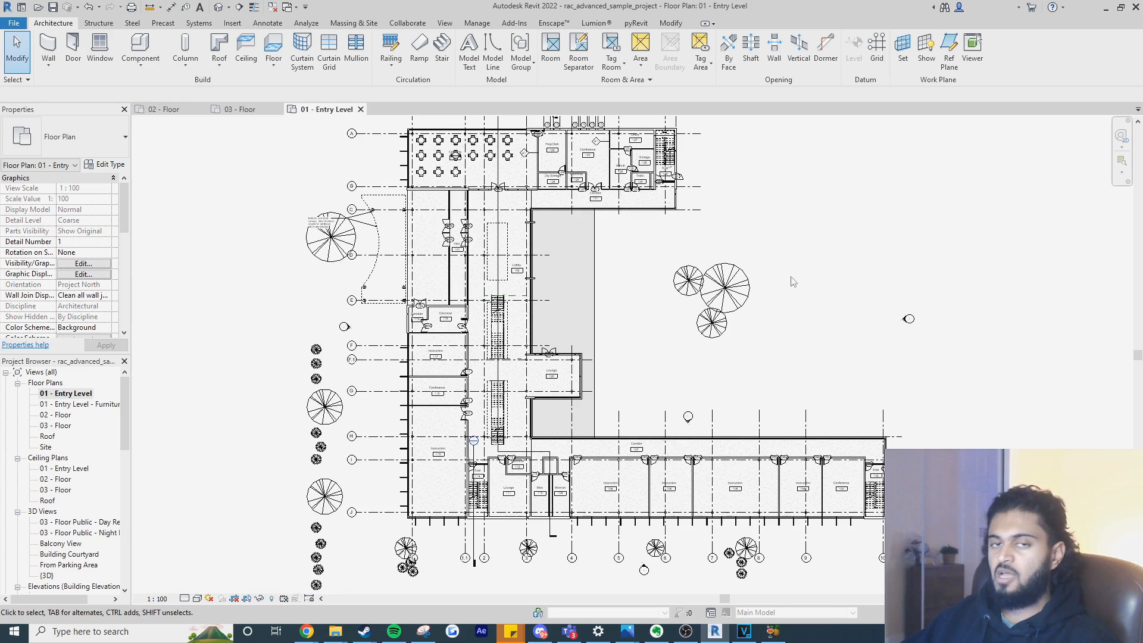
{"action": "mouse_move", "coordinate": [444, 540]}
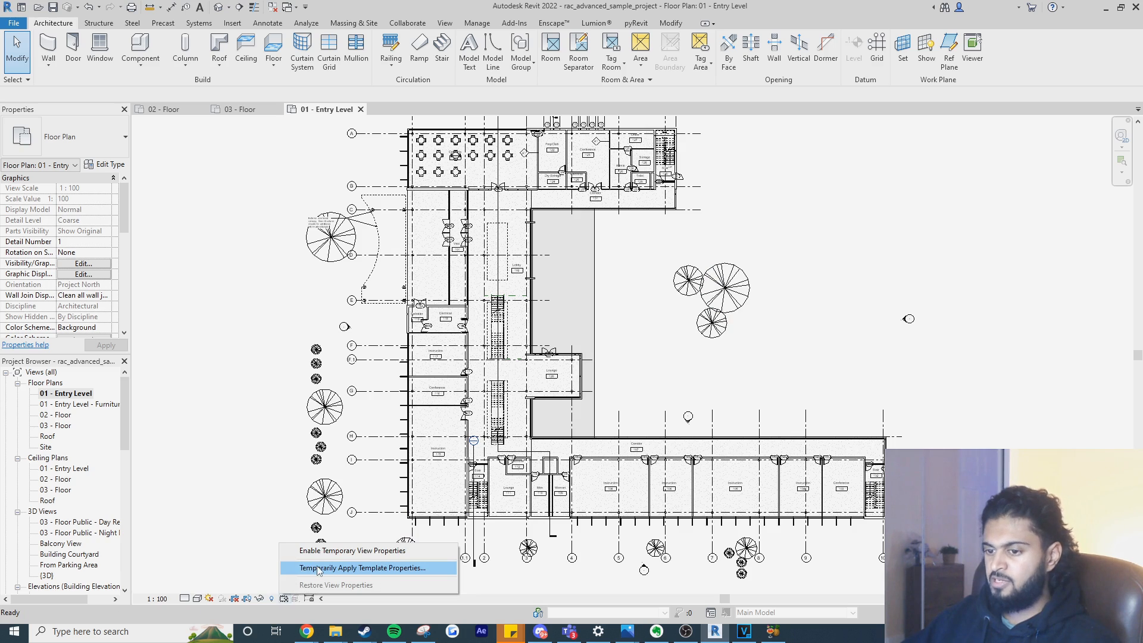
Temporarily apply the Site Plan template, then restore the original view properties
{"action": "left_click", "coordinate": [362, 568]}
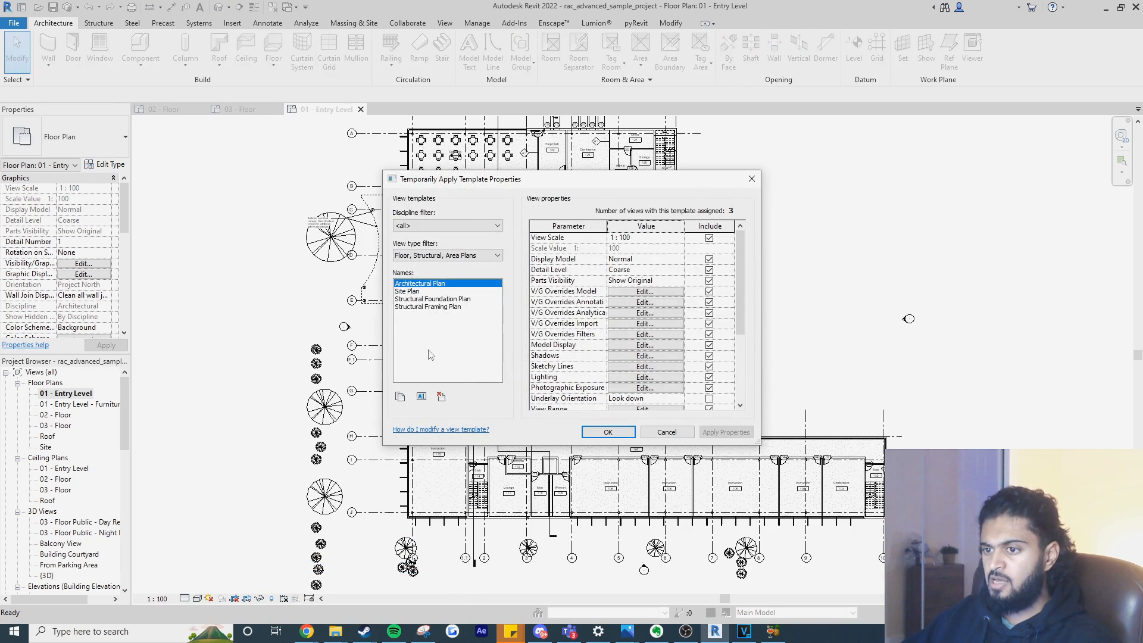
{"action": "left_click", "coordinate": [407, 291]}
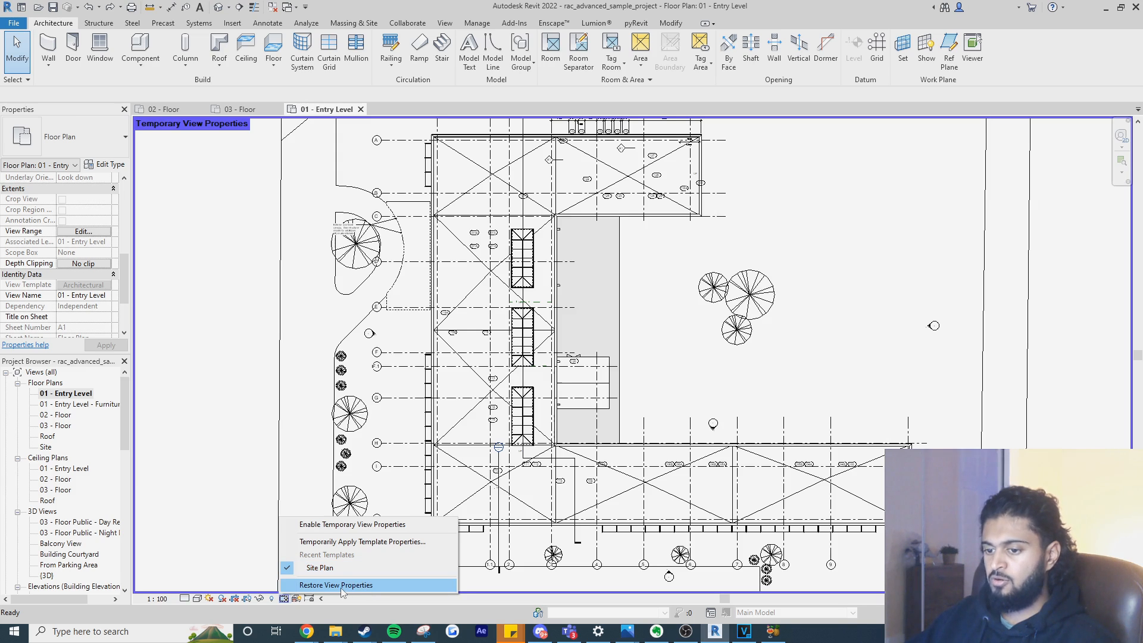
{"action": "left_click", "coordinate": [336, 585]}
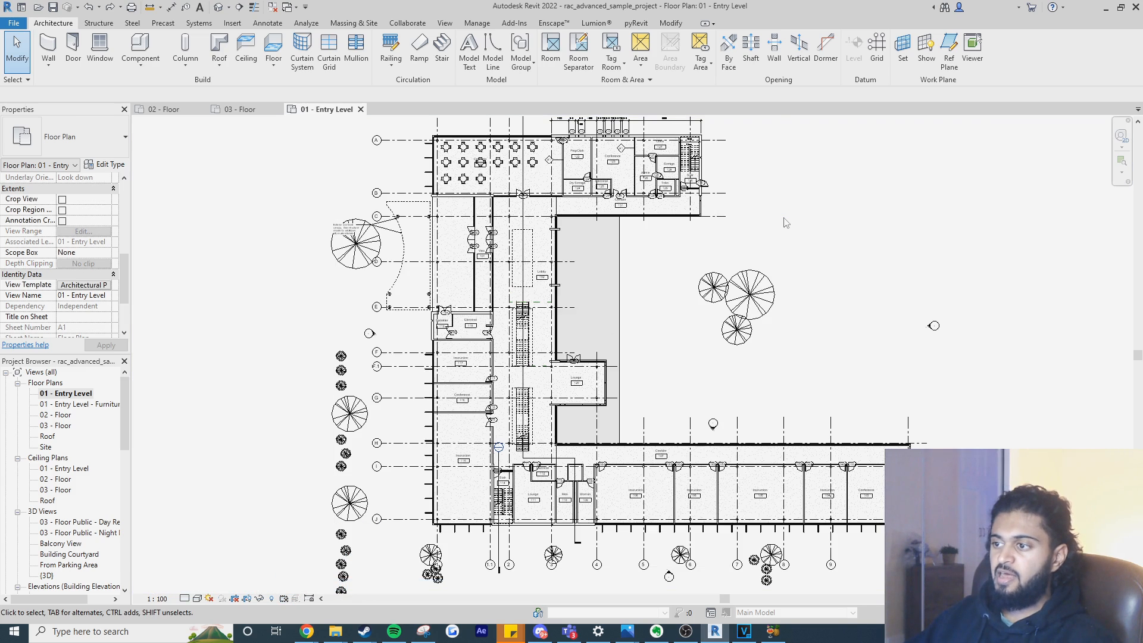